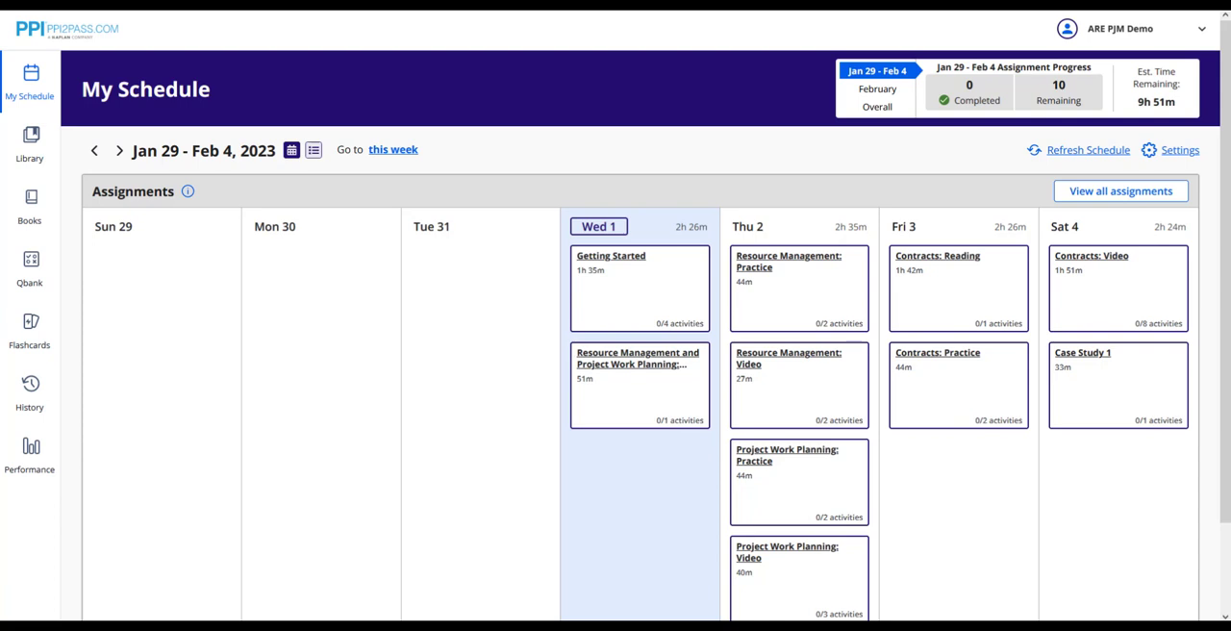
mouse_move(442, 394)
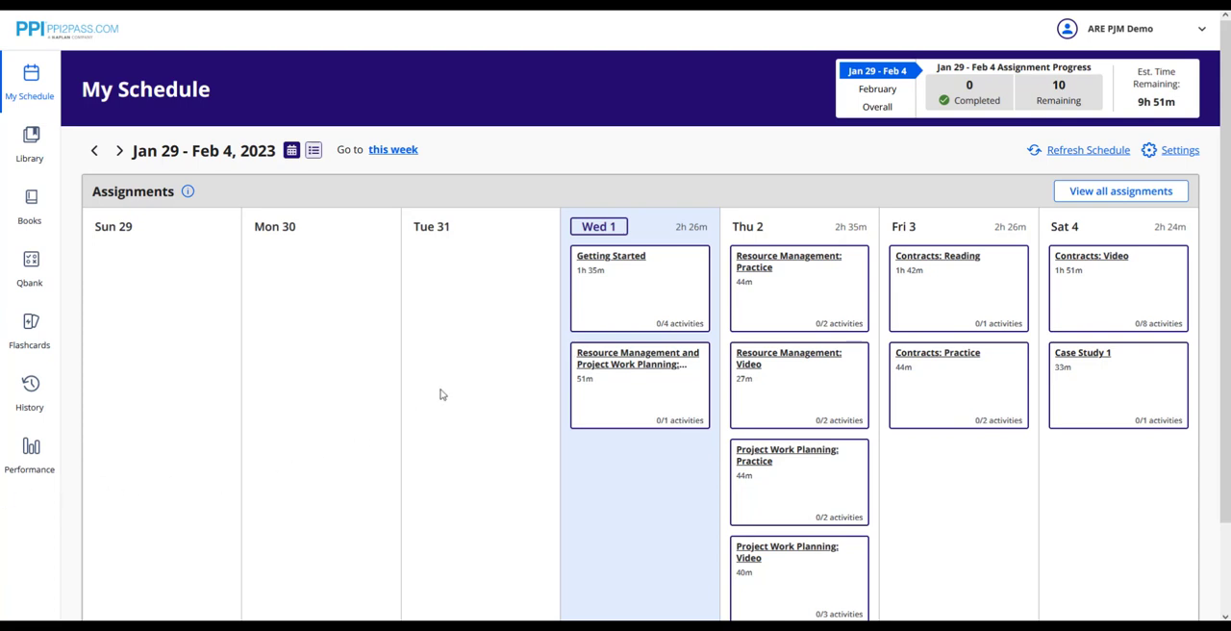
Step: Launch the Welcome to the Learning Hub activity from the Getting Started assignment
click(610, 261)
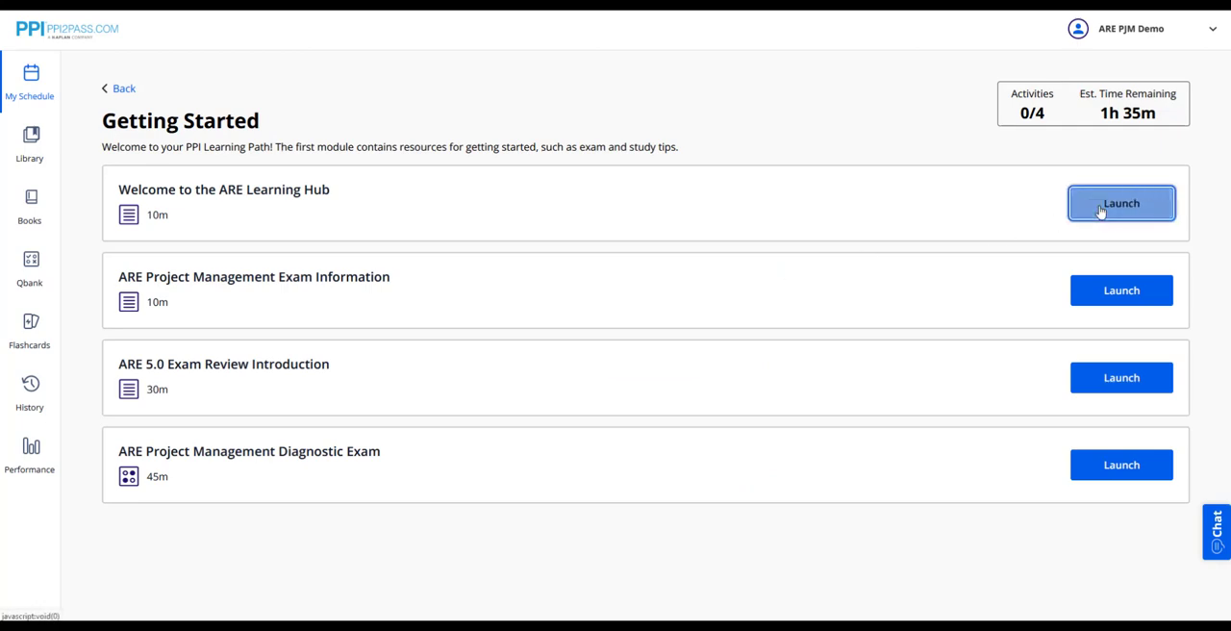
click(1120, 203)
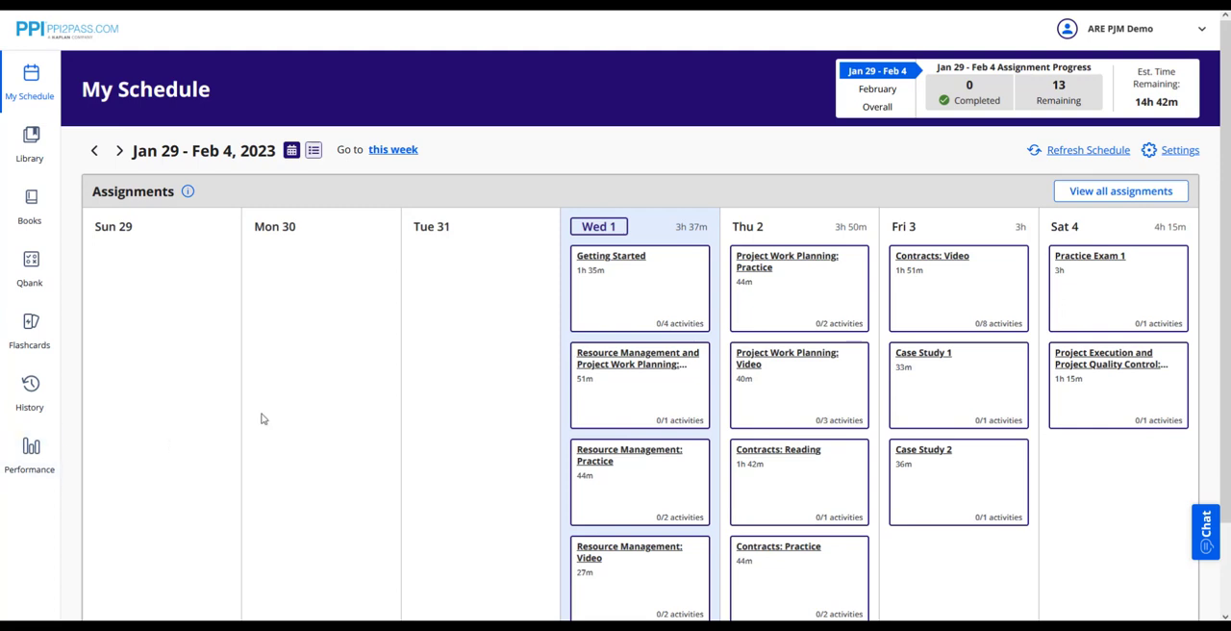
mouse_move(1008, 189)
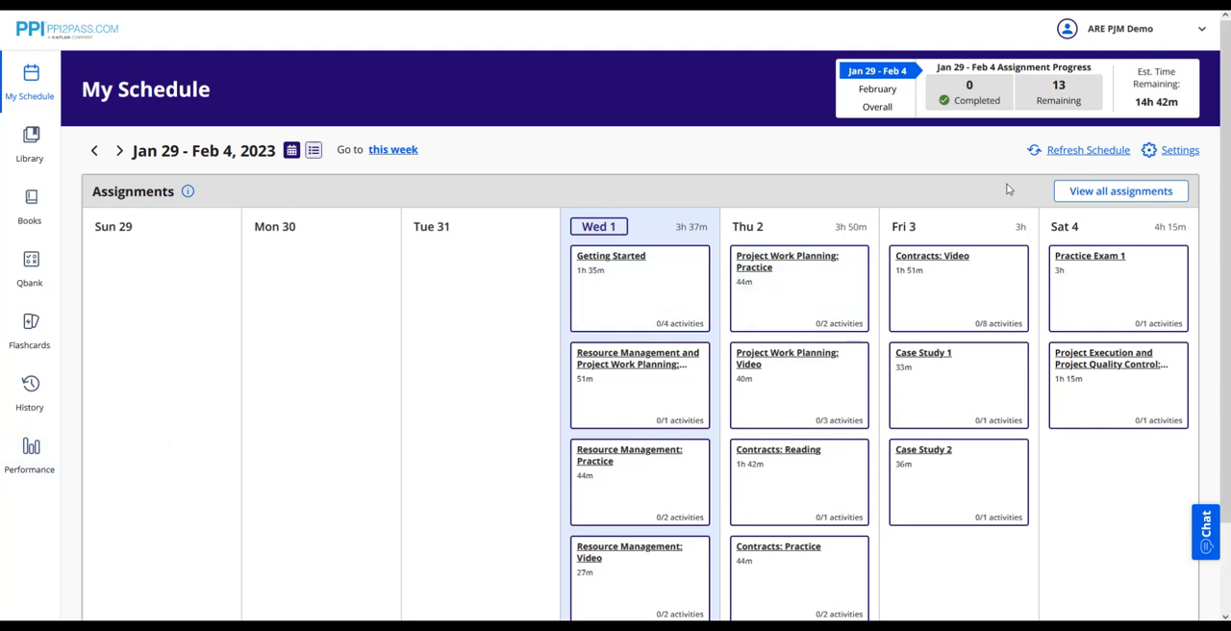
Step: Lower weekly study hours from 15 to 10, save, and confirm the schedule refresh
click(1179, 150)
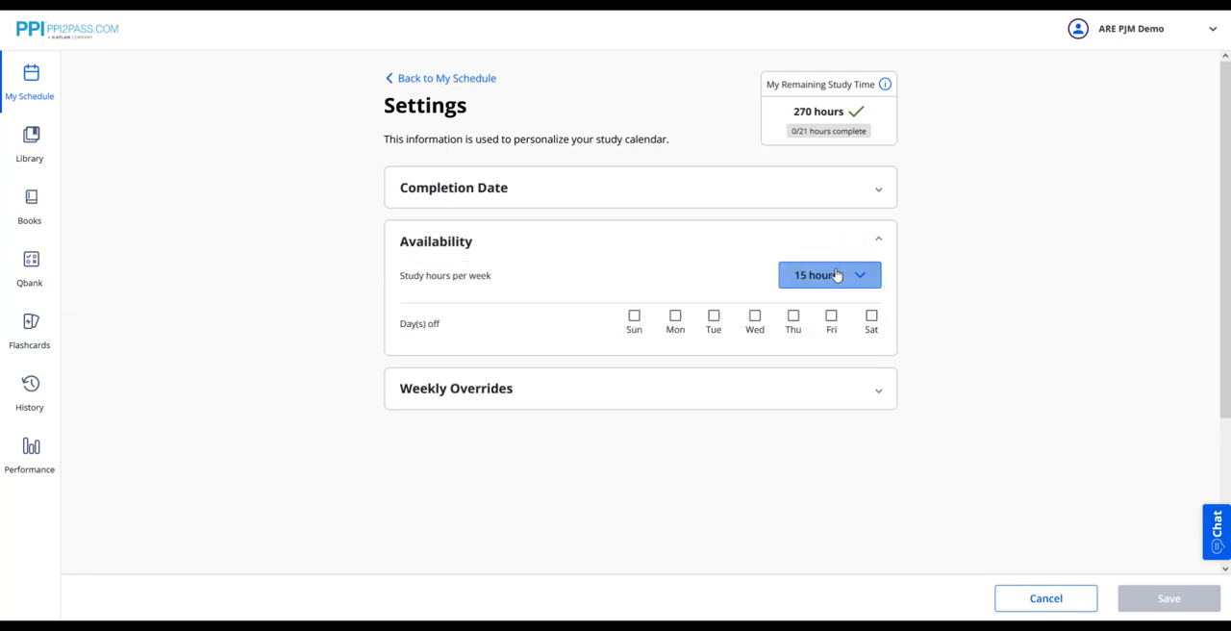
click(828, 275)
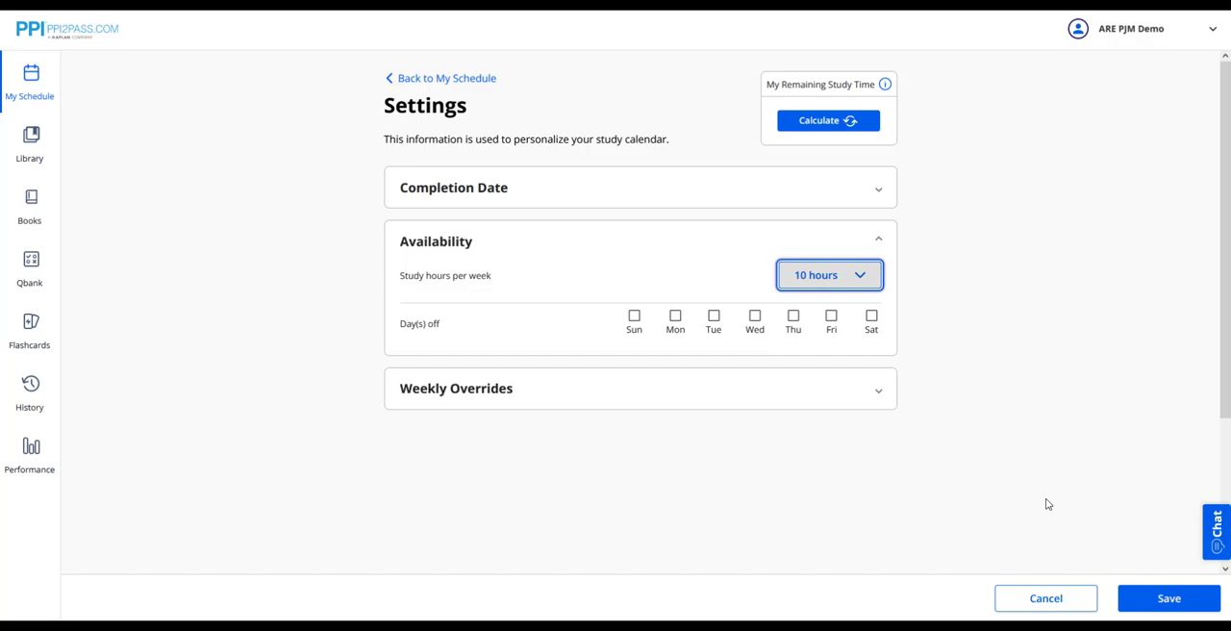
click(1168, 597)
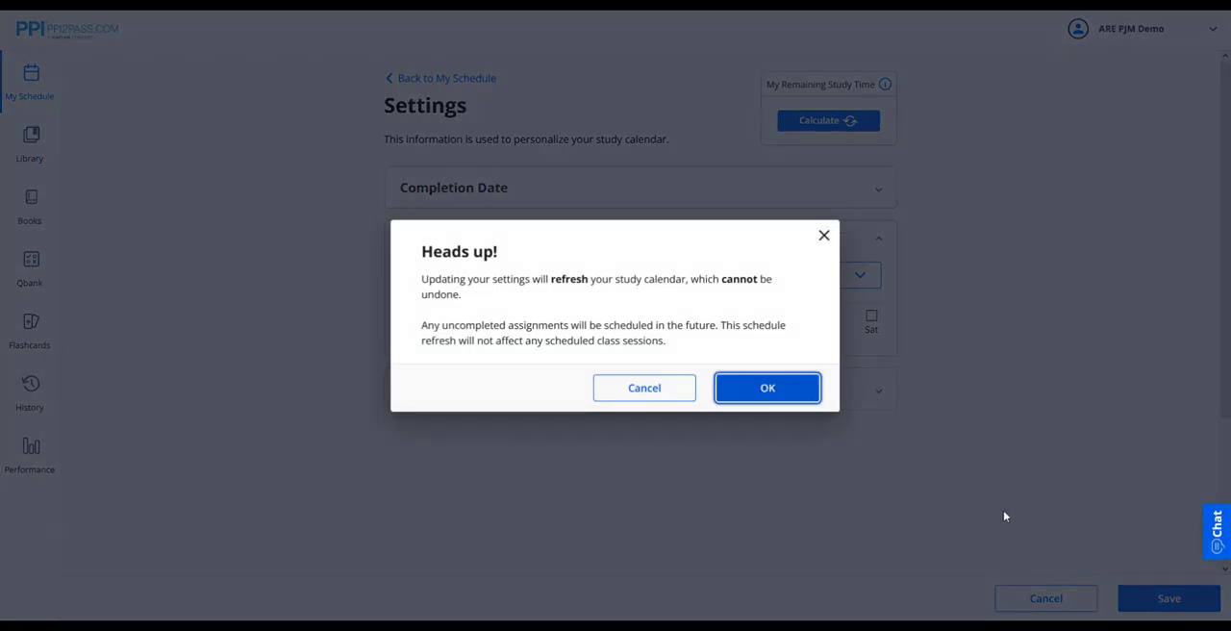
click(767, 388)
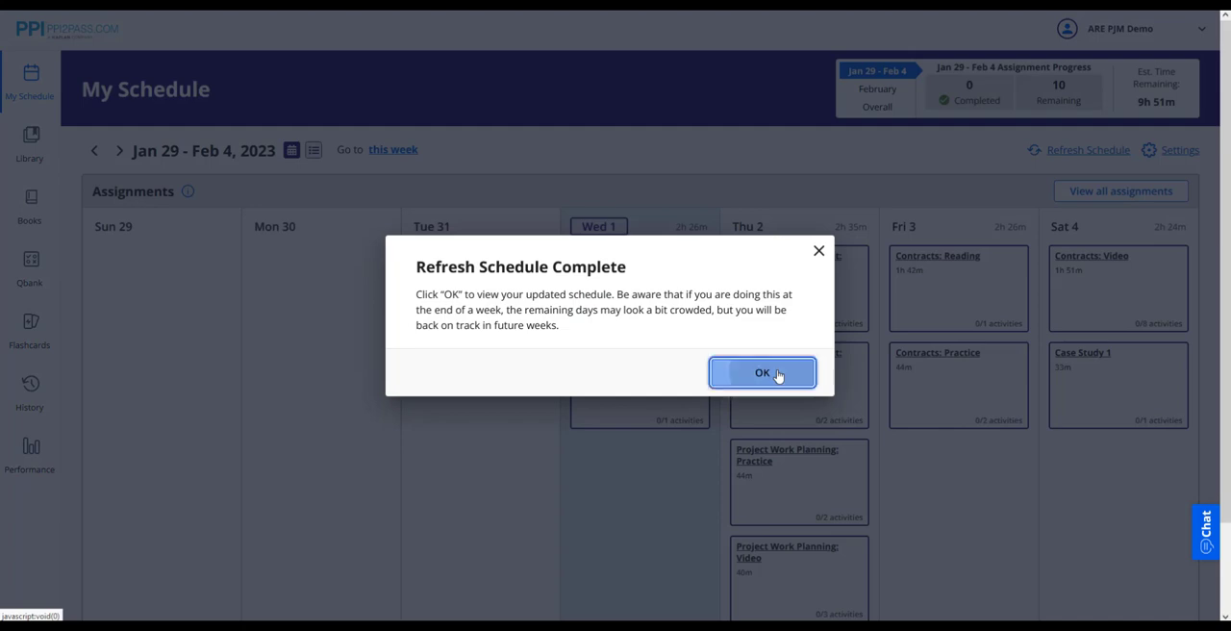
click(761, 373)
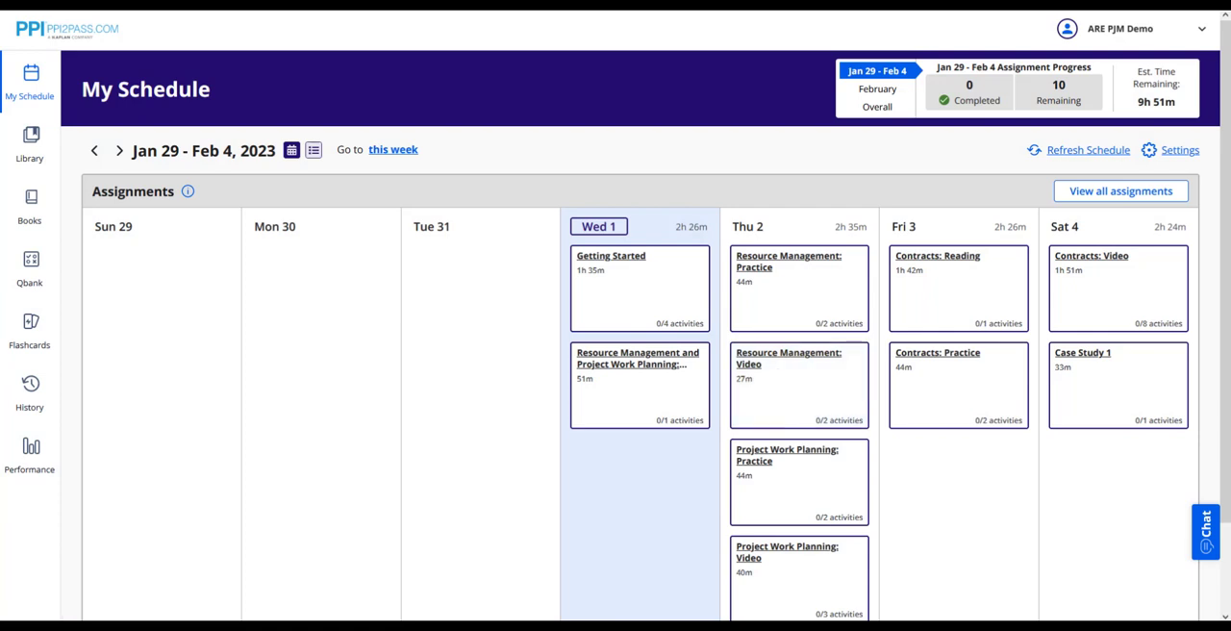
mouse_move(471, 292)
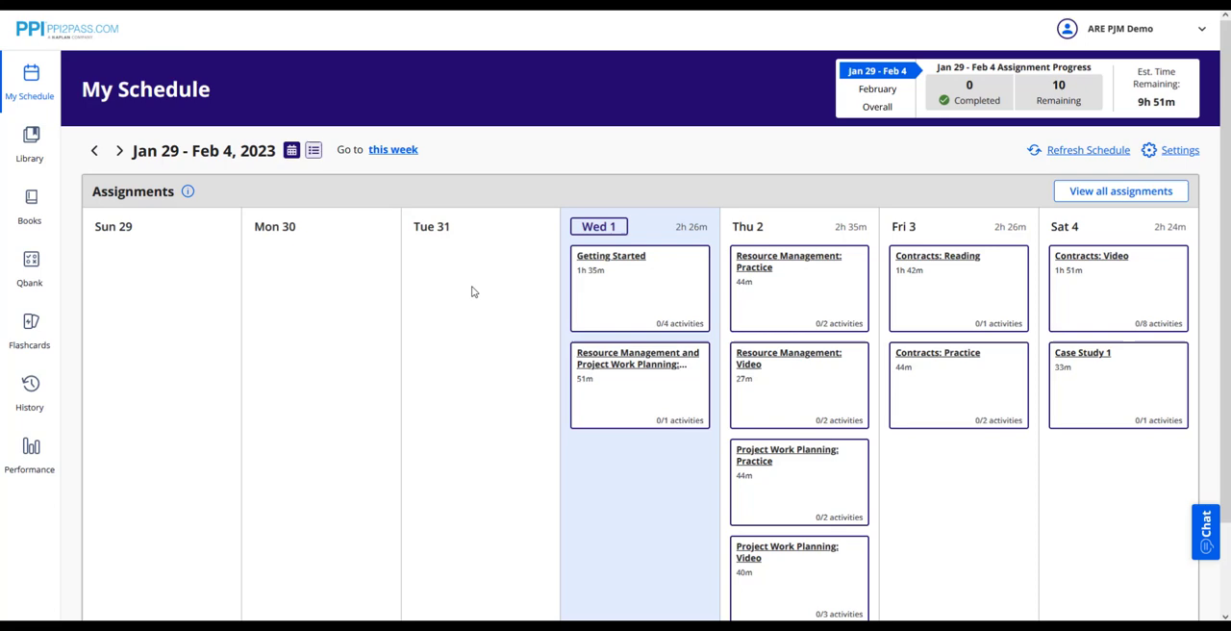
mouse_move(961, 187)
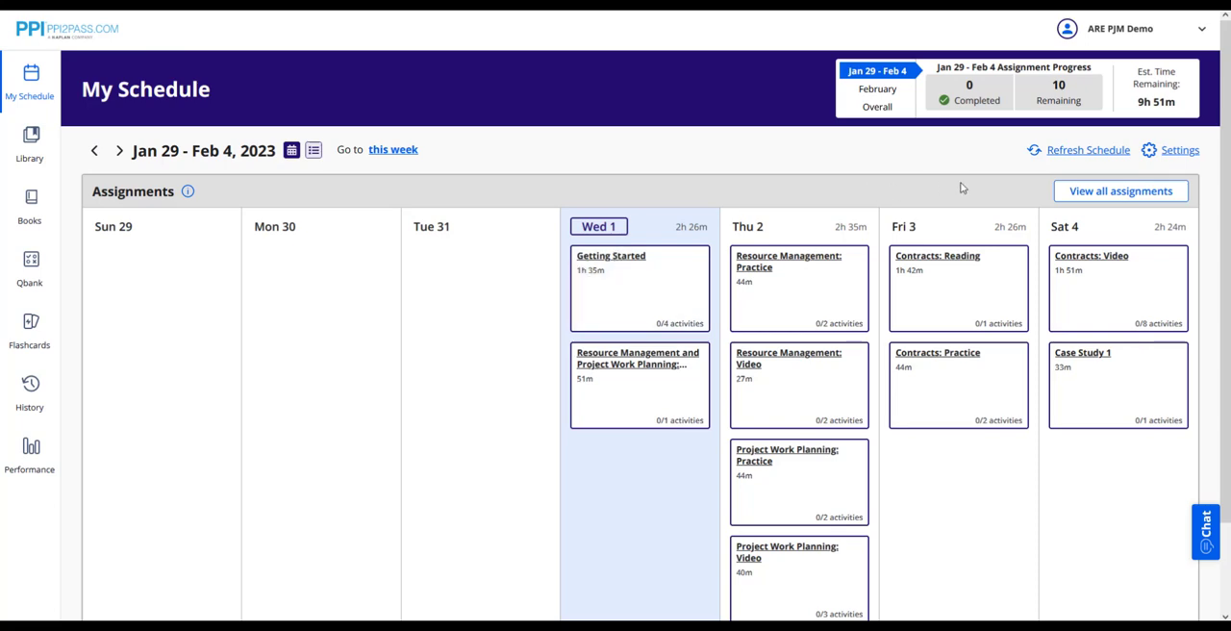
click(1087, 150)
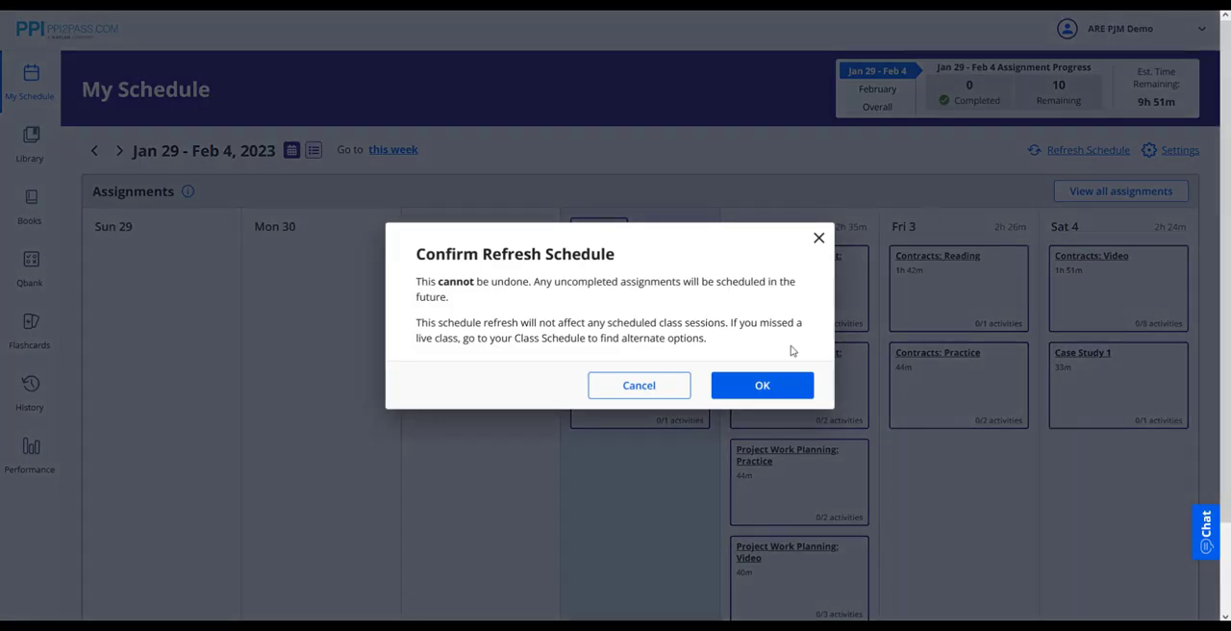
click(761, 384)
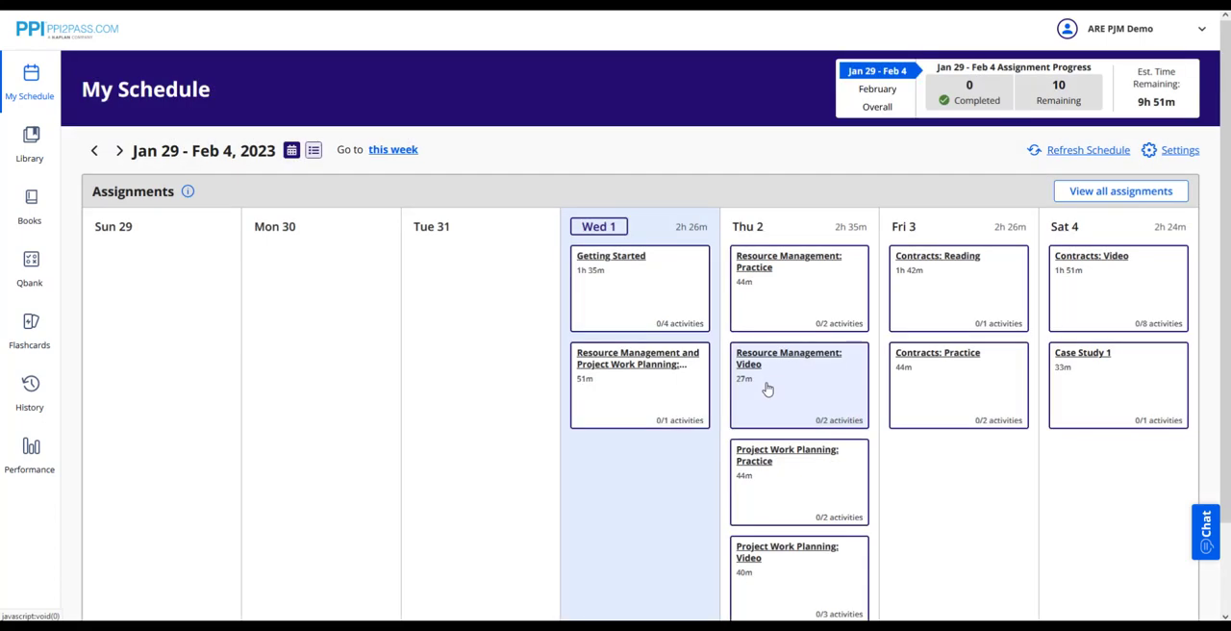
click(1087, 149)
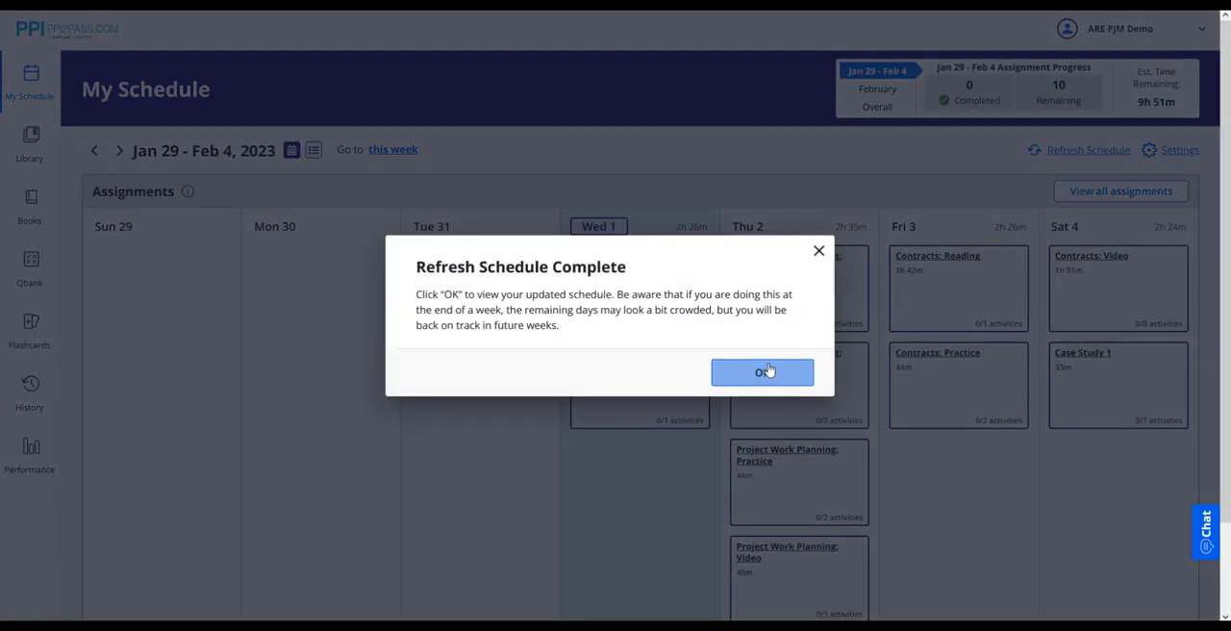
click(761, 372)
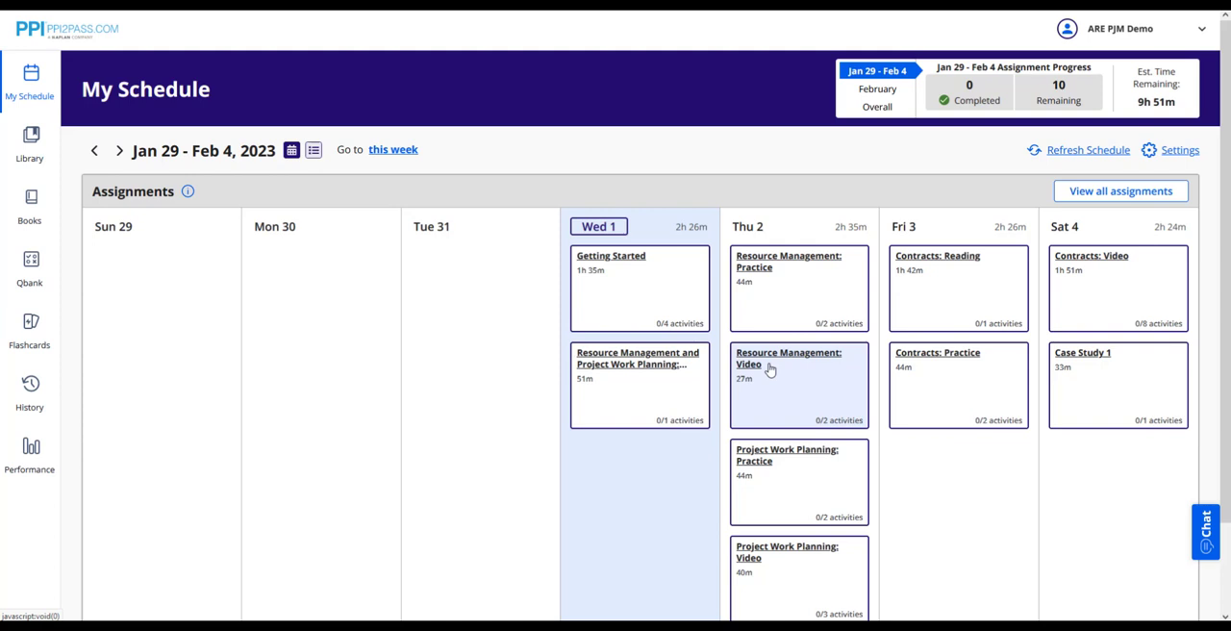
Step: Mark Monday as a day off in the availability settings
click(1179, 150)
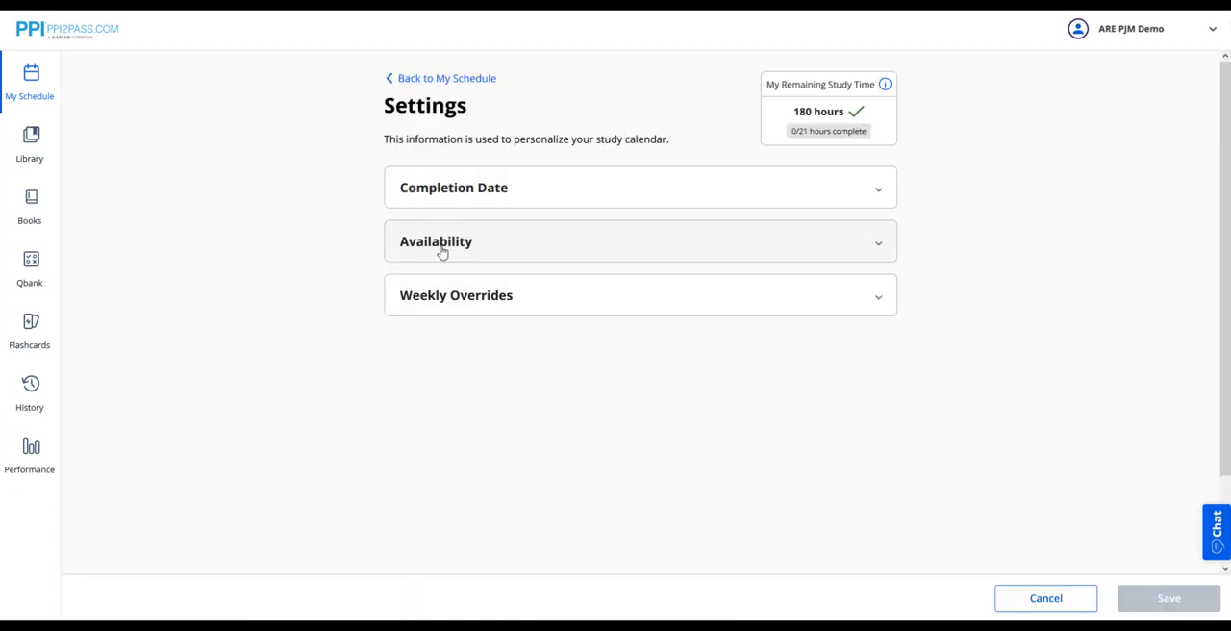
click(435, 241)
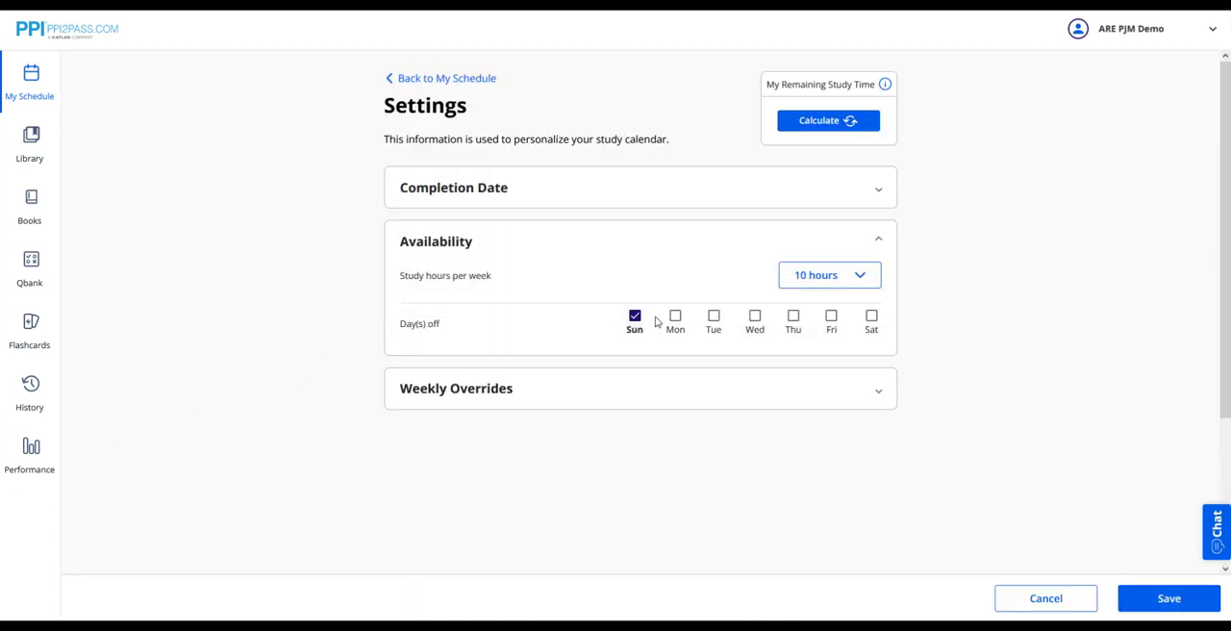
click(675, 315)
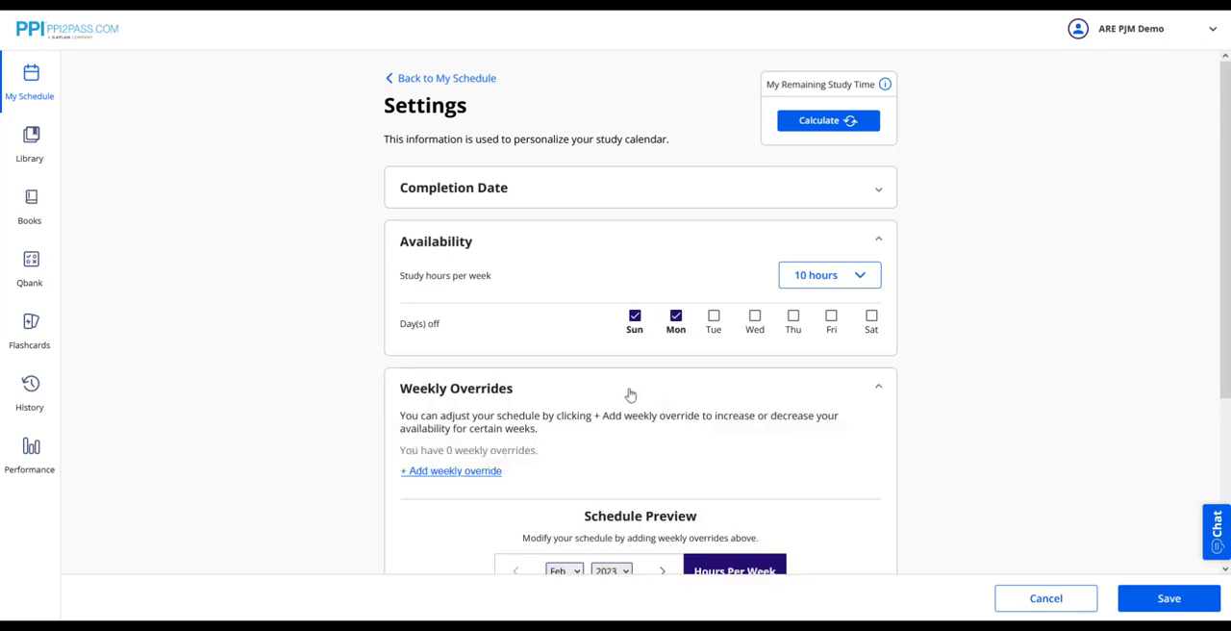
Step: Add a 10-hour weekly override for May 14–20, 2023 and save the settings
click(450, 470)
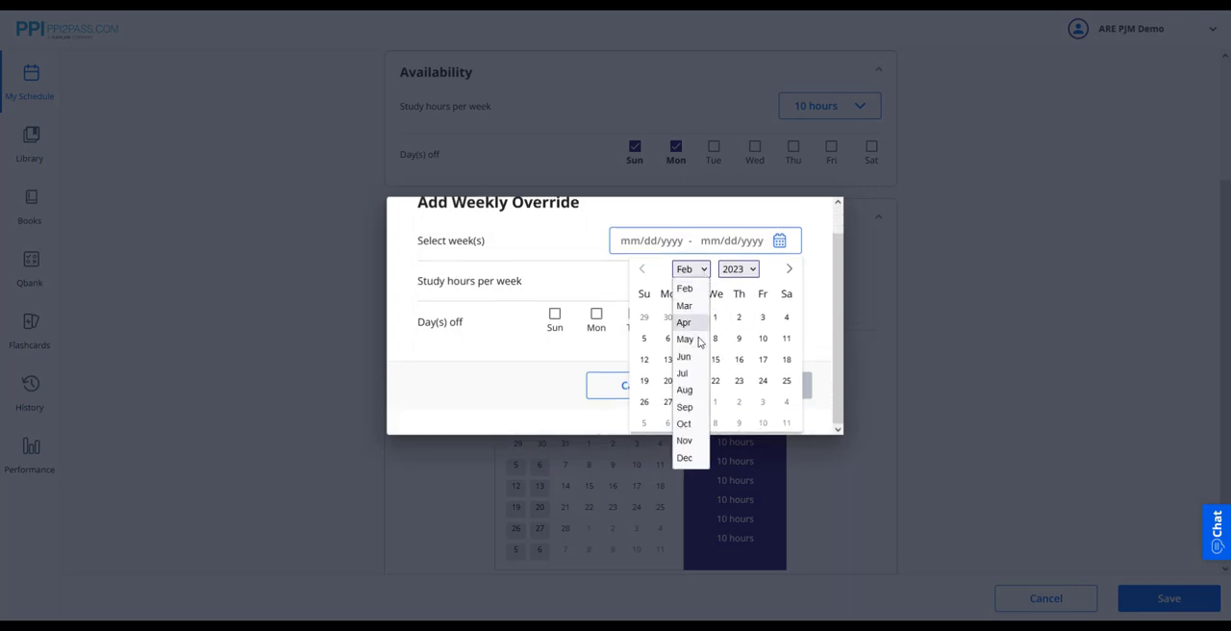
click(684, 338)
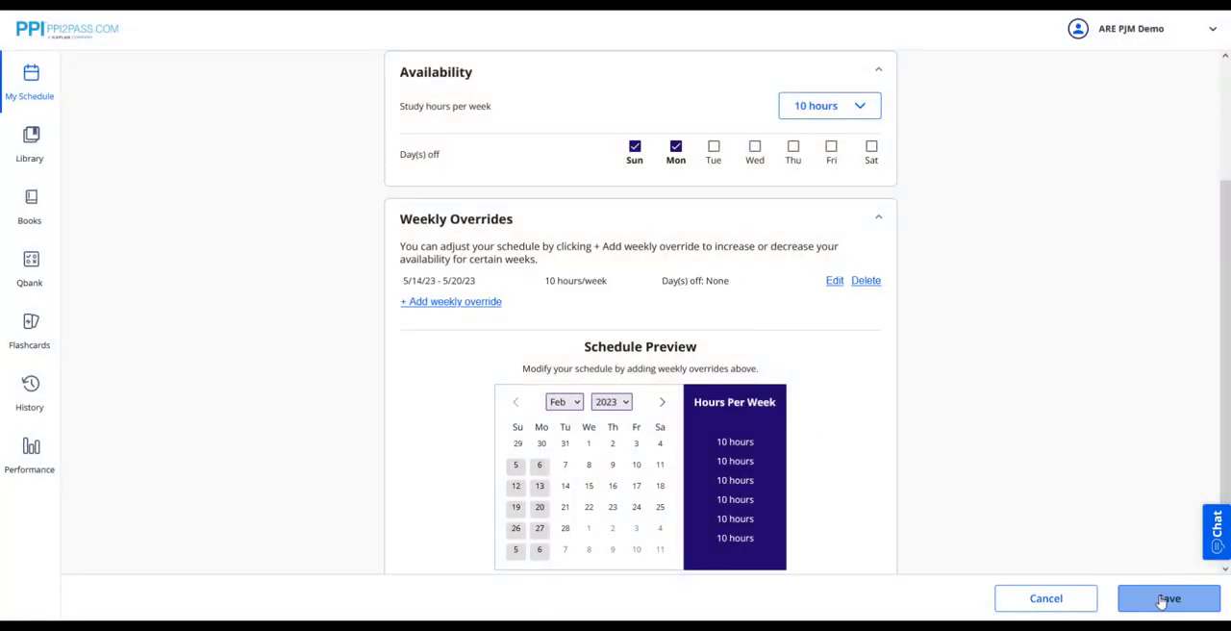
click(1167, 597)
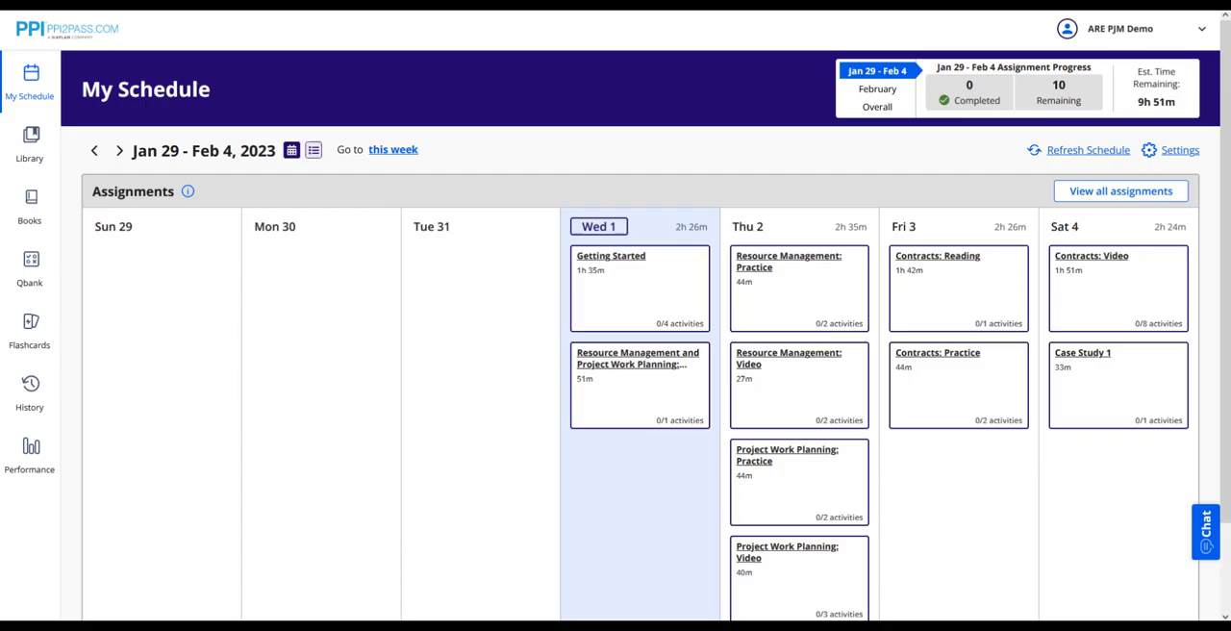
mouse_move(5, 342)
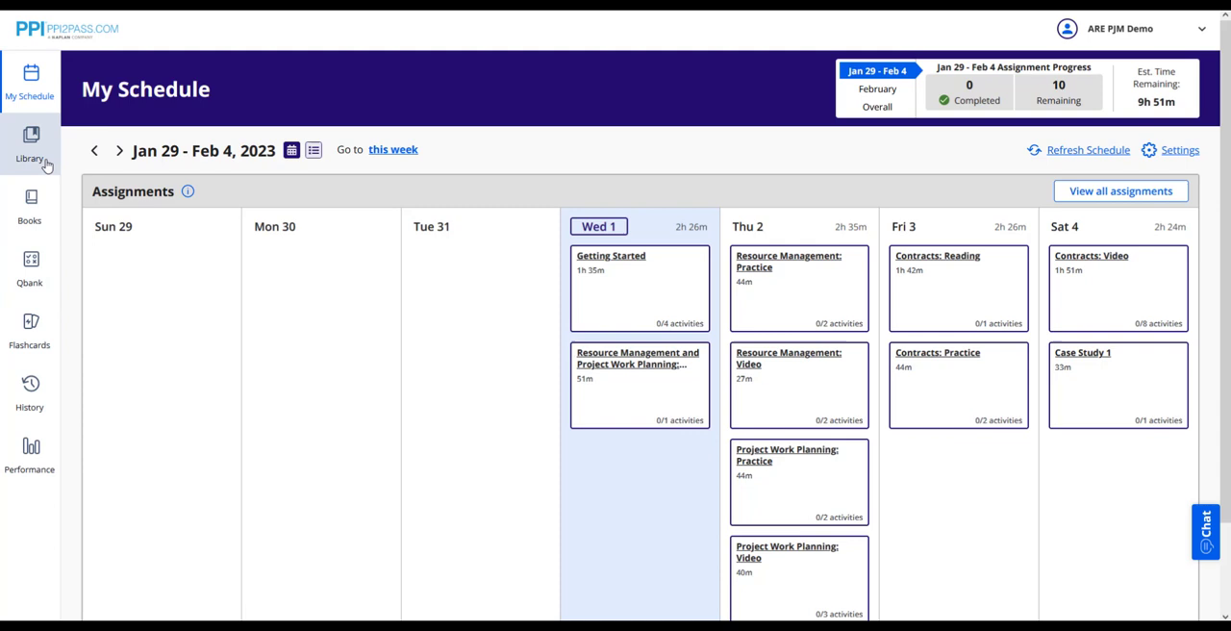
Step: Search the library for 'practice exam 1' and launch Project Management Practice Exam 1
click(28, 145)
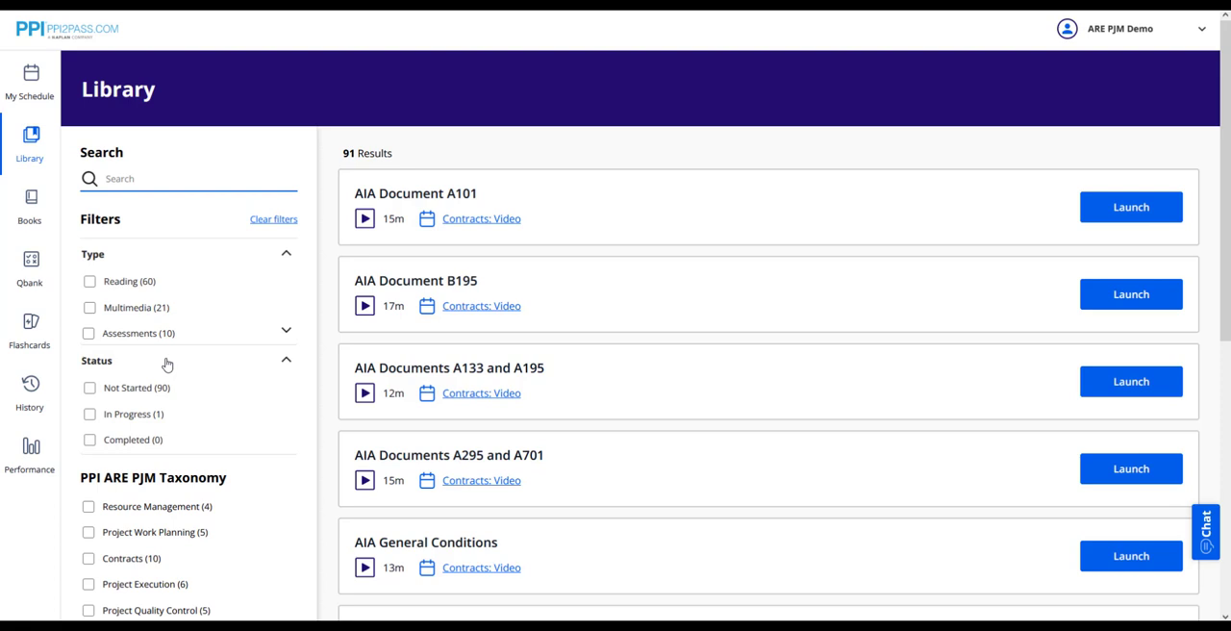
click(286, 253)
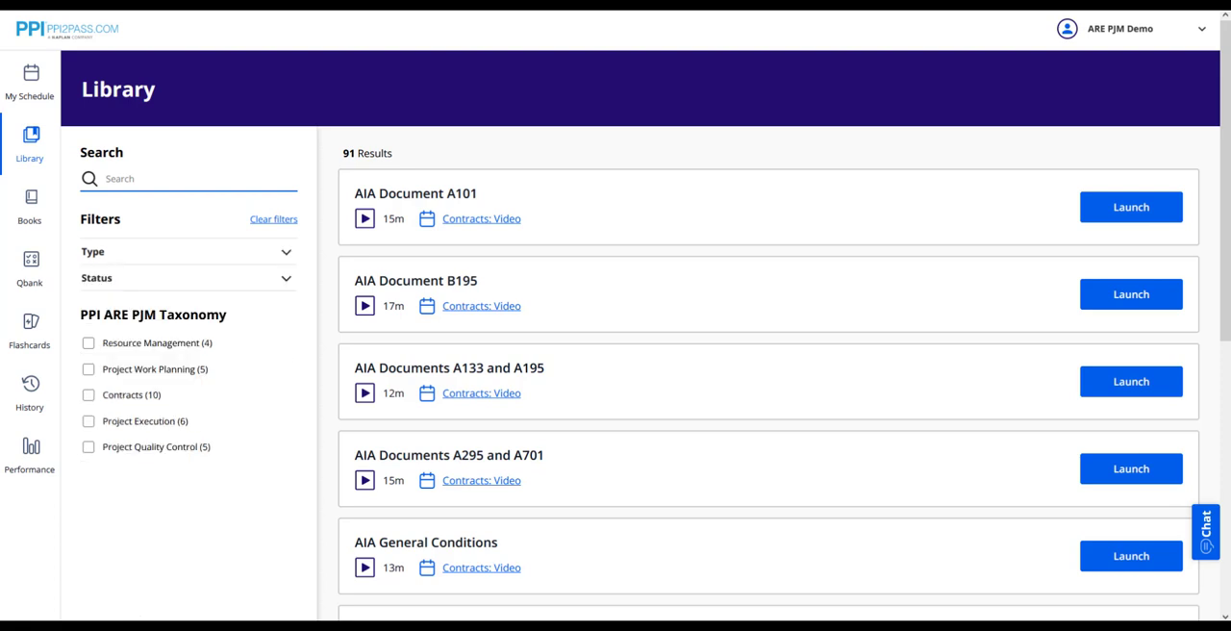
click(188, 178)
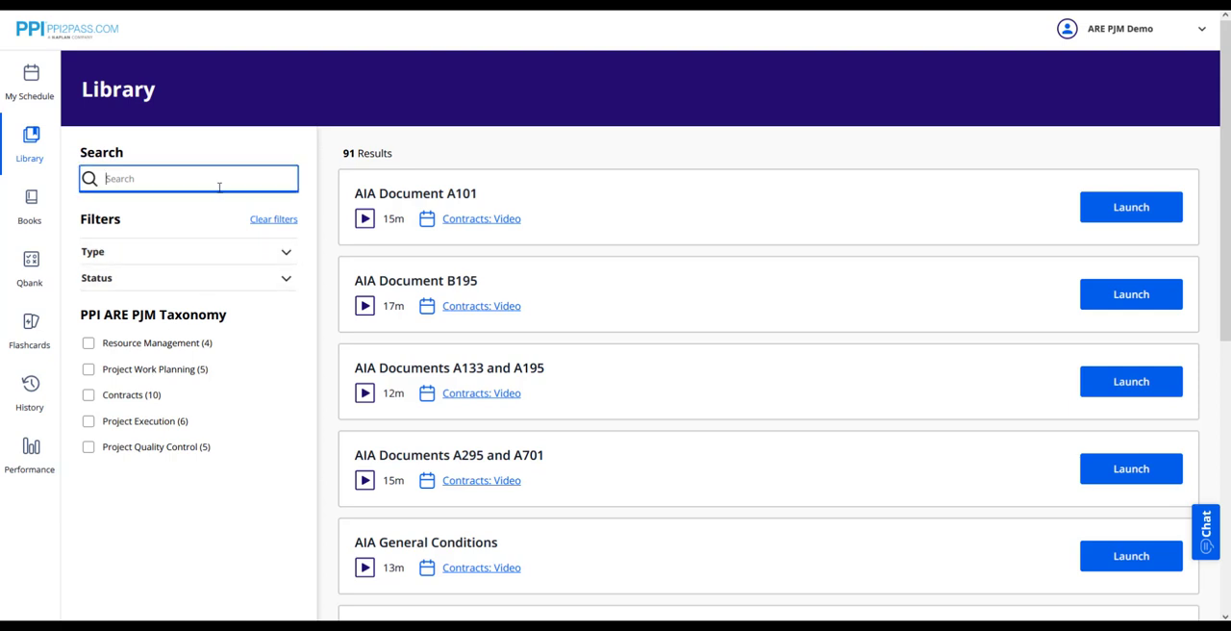
text(practice exam 1)
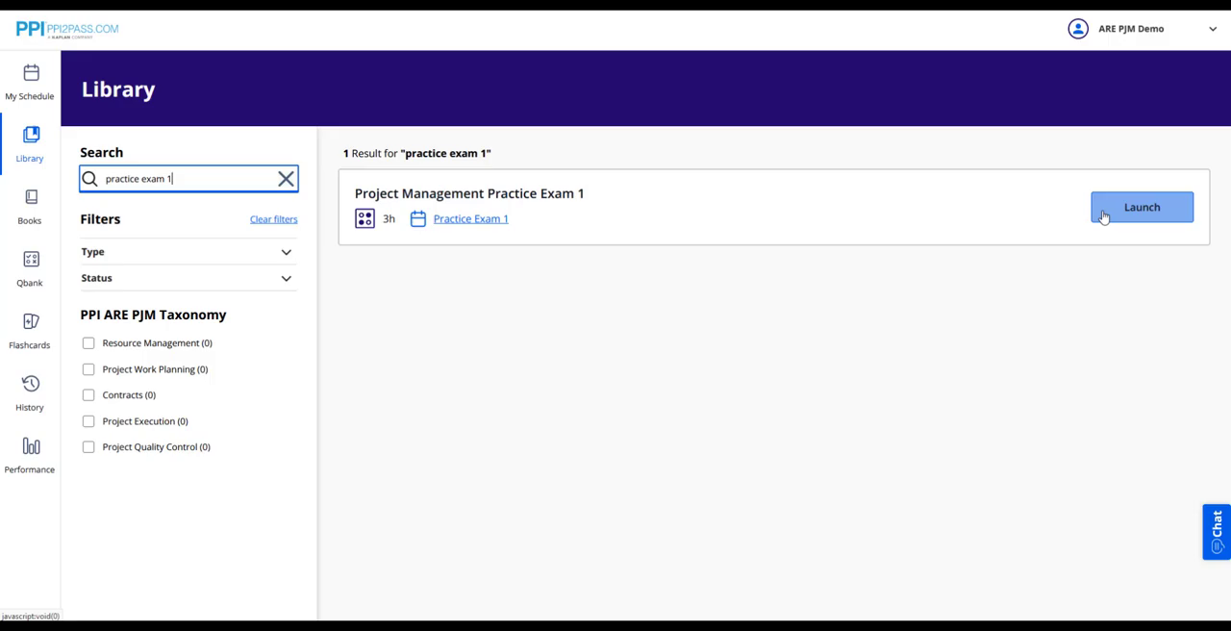
click(29, 326)
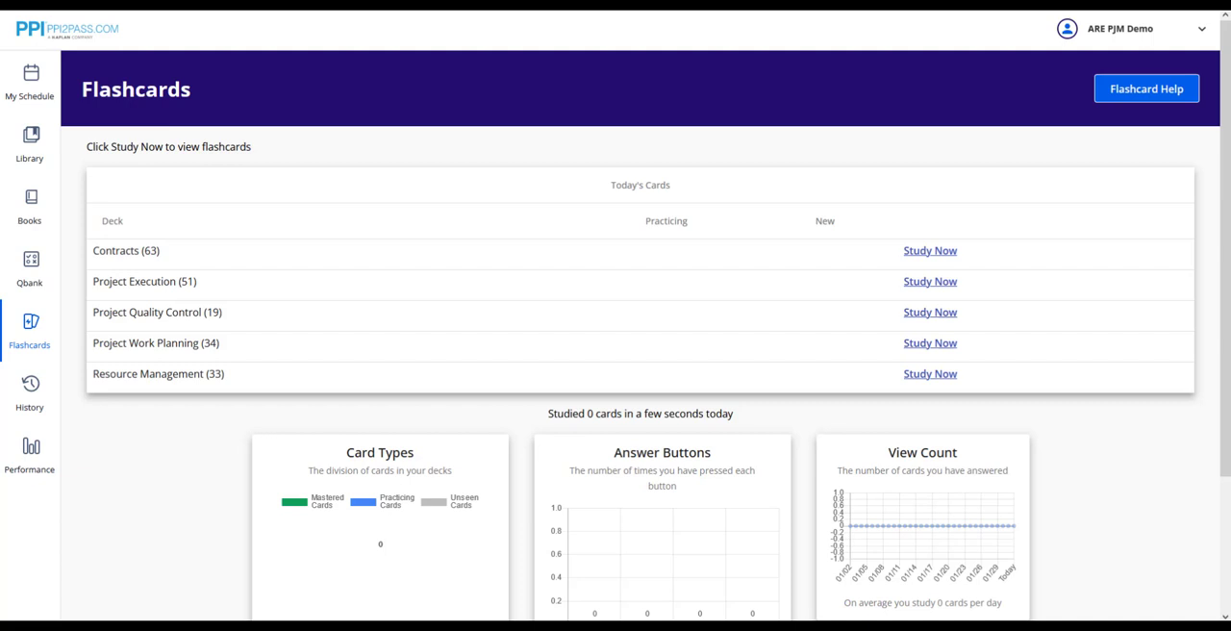
Step: Review the flashcard decks and stats, then return to My Schedule
click(929, 250)
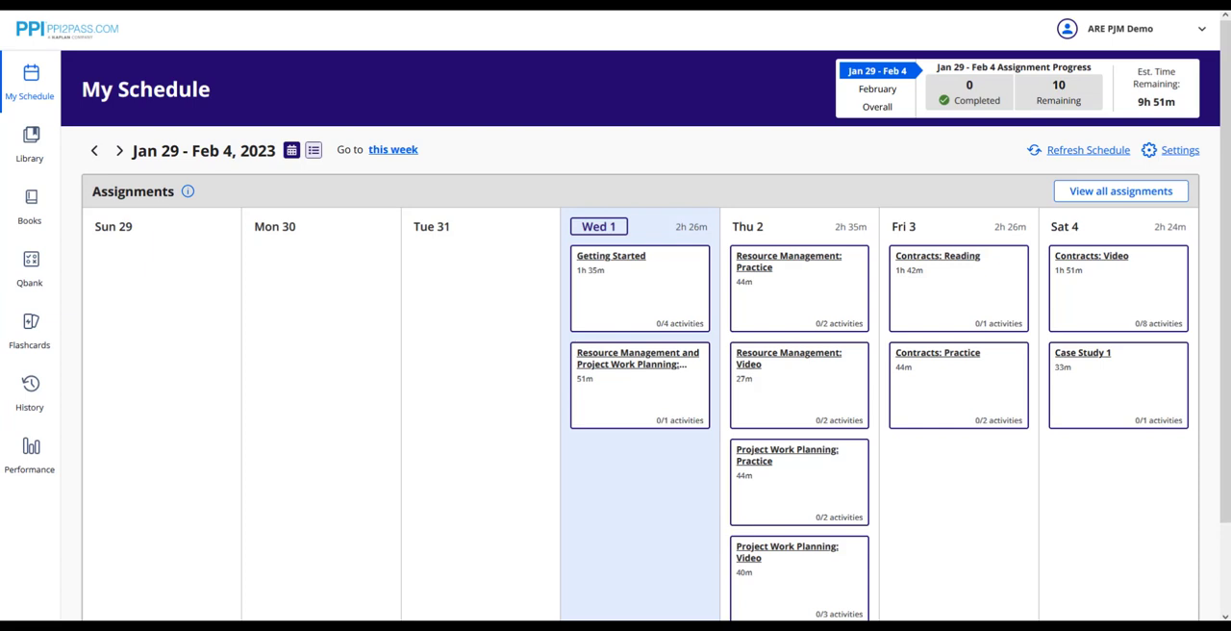
mouse_move(29, 202)
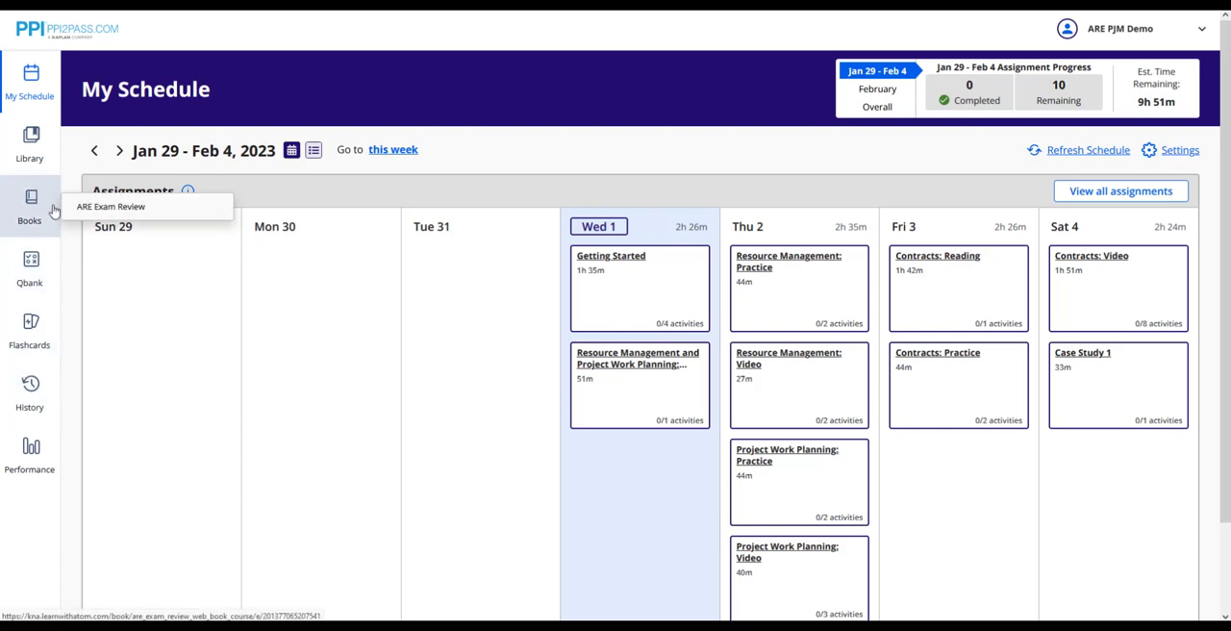
Step: Open the ARE Exam Review web book at Chapter 1: Business Operations
click(29, 205)
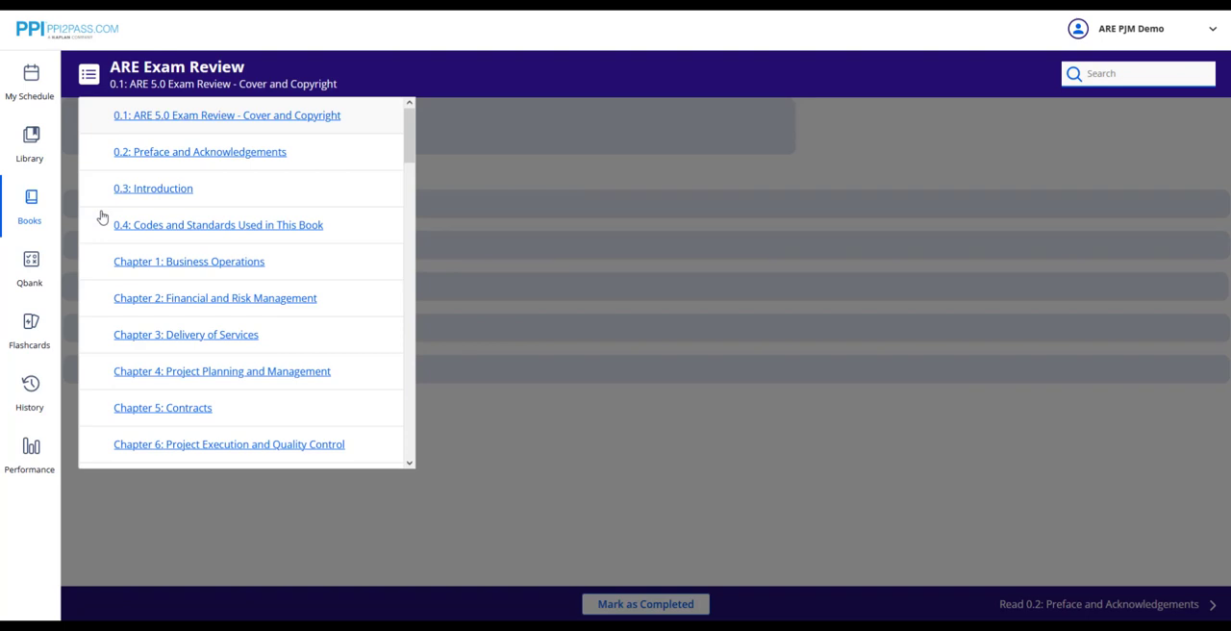
mouse_move(162, 269)
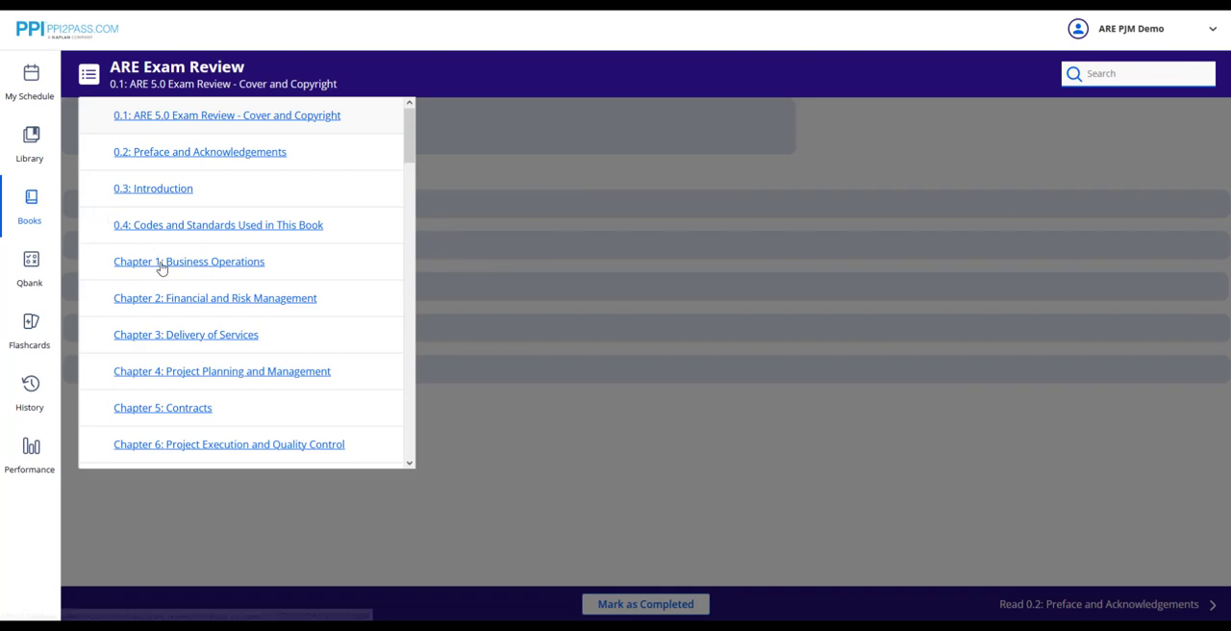
click(188, 260)
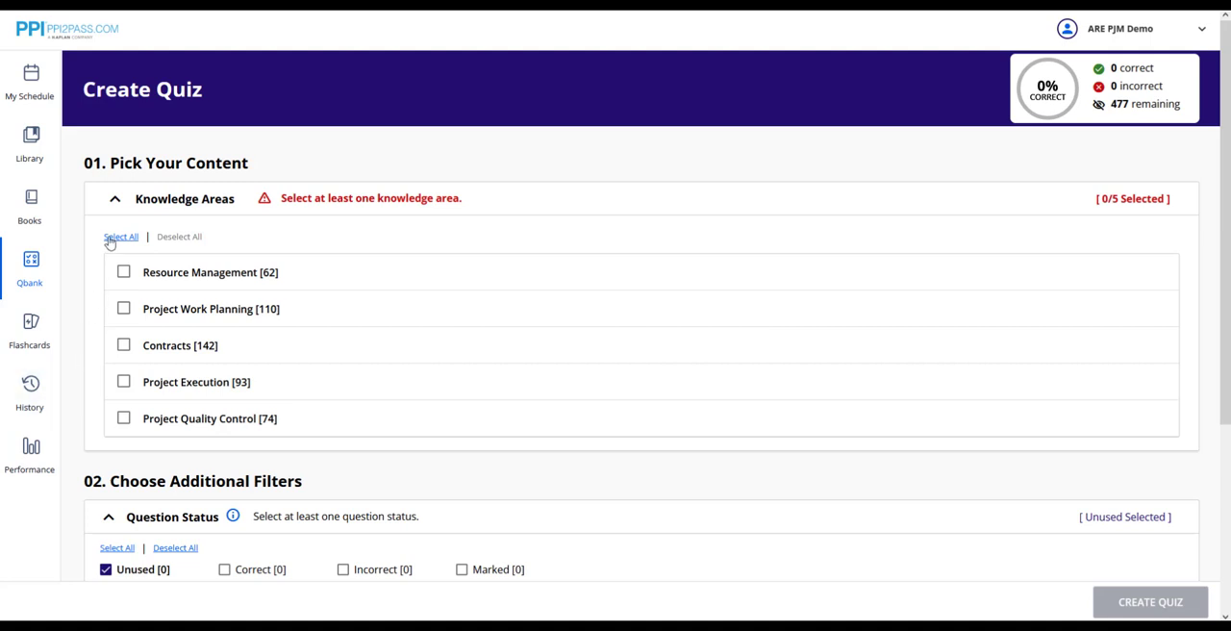
Step: Select all five knowledge areas and every question status for the quiz
click(121, 236)
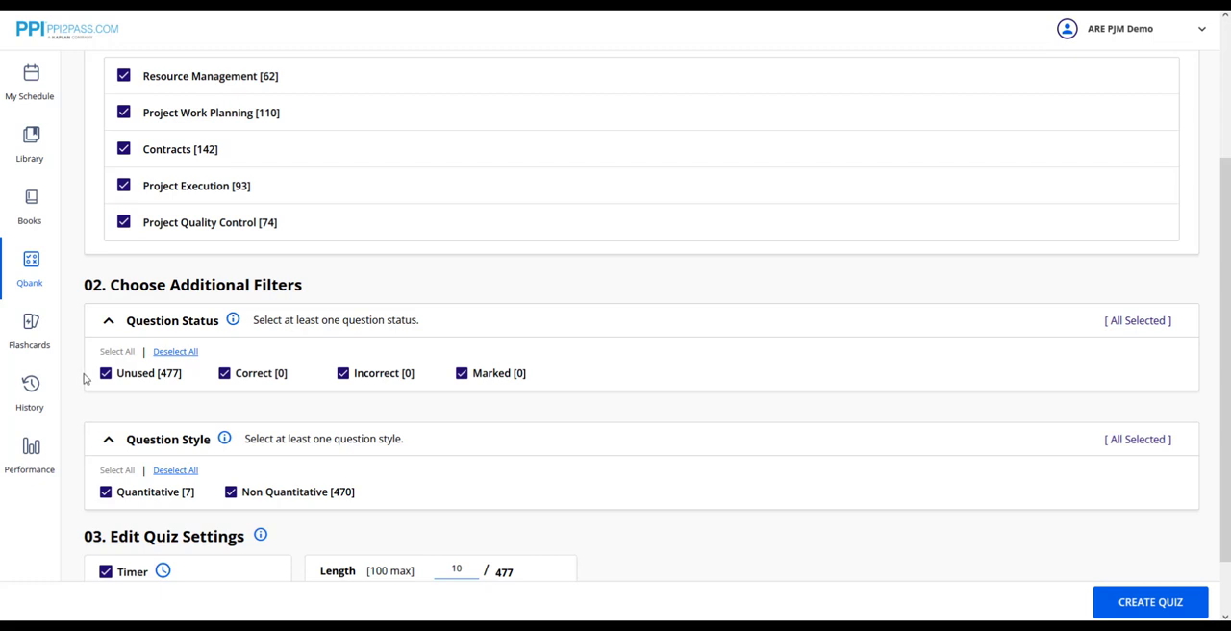
scroll(down, 3)
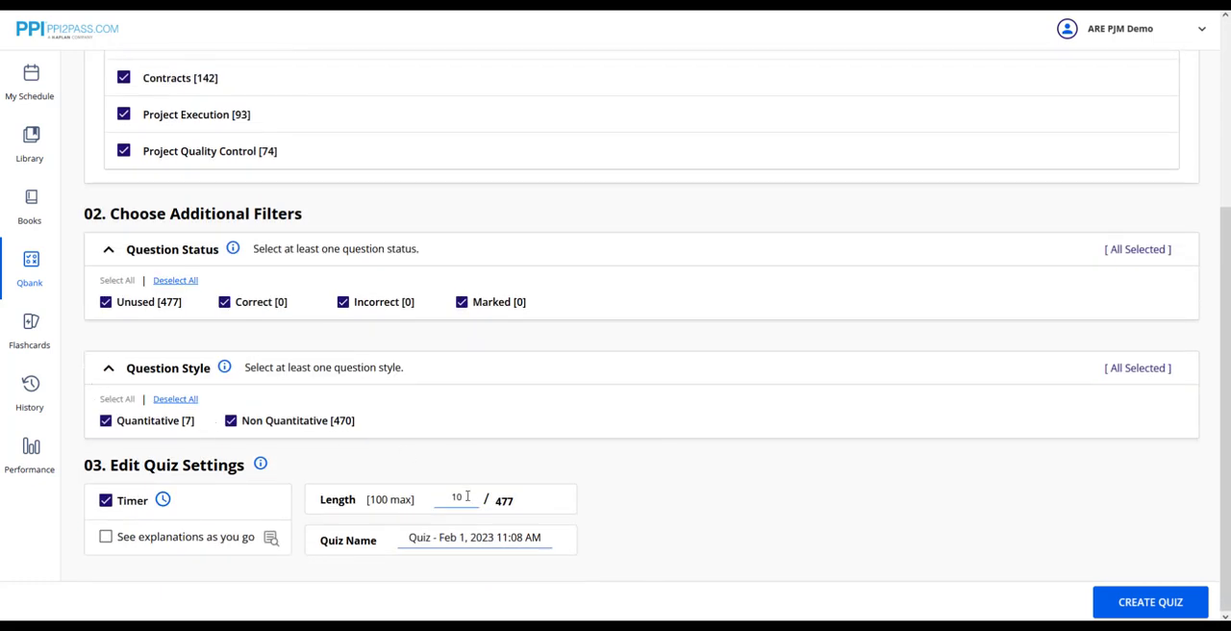
text(15)
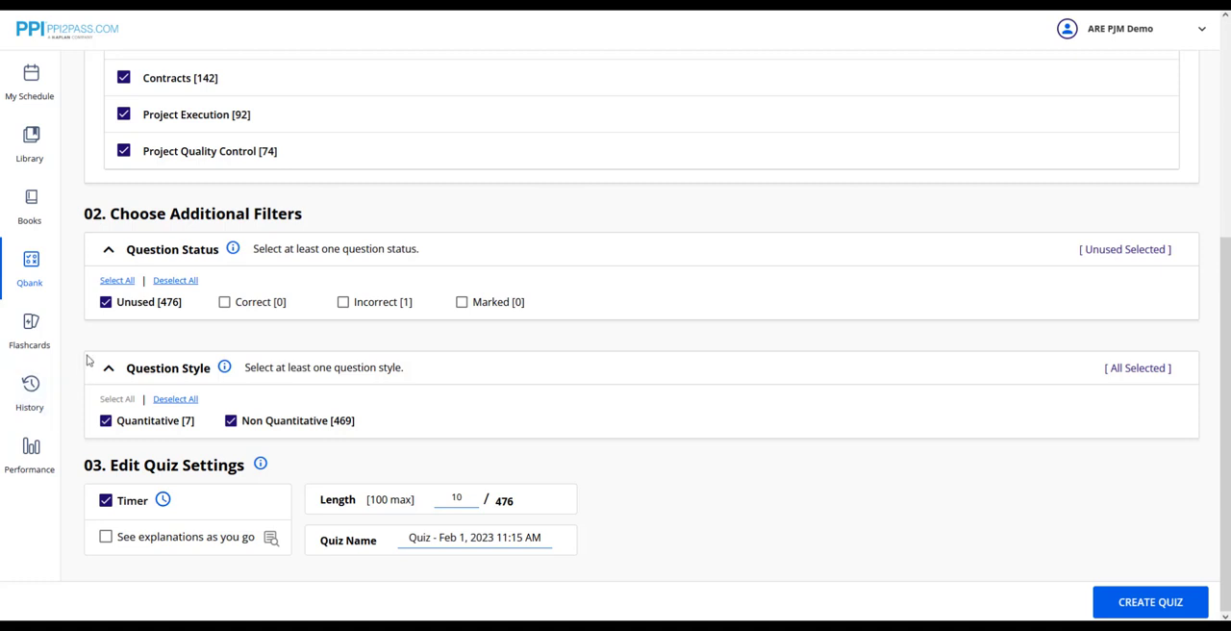
mouse_move(130, 287)
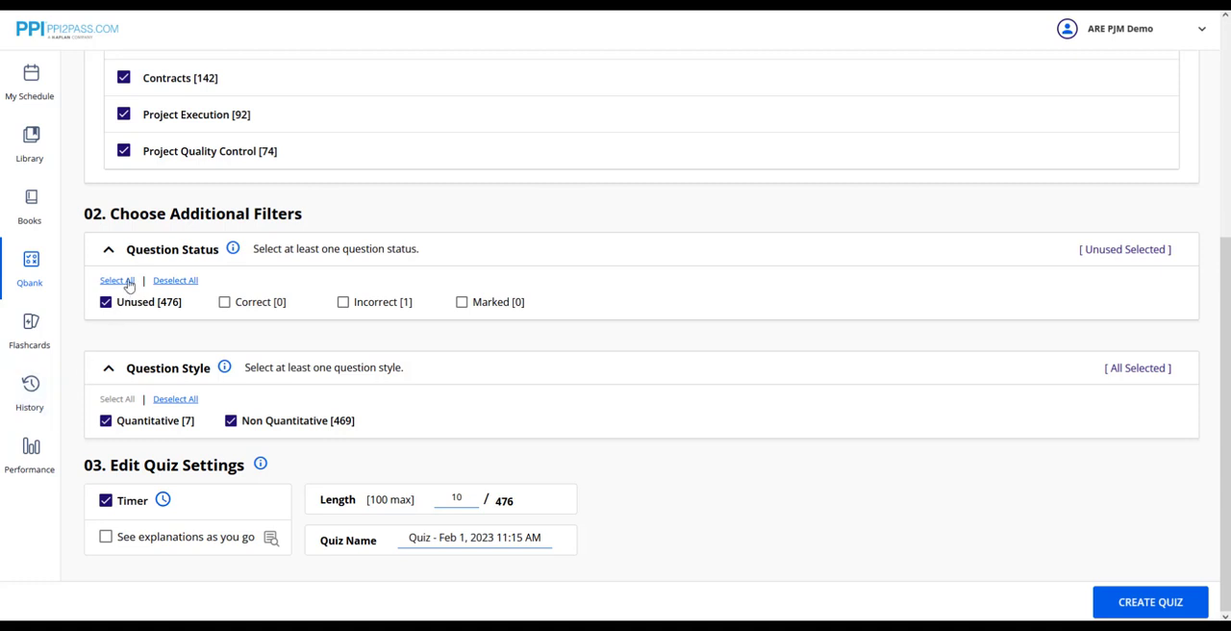
click(111, 280)
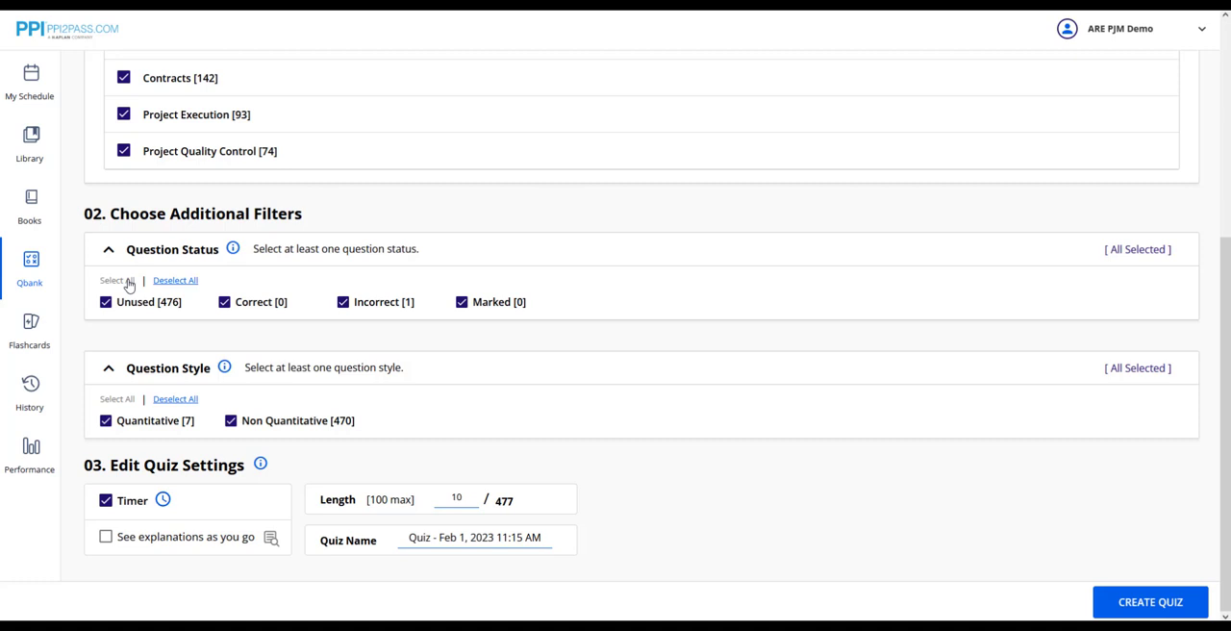